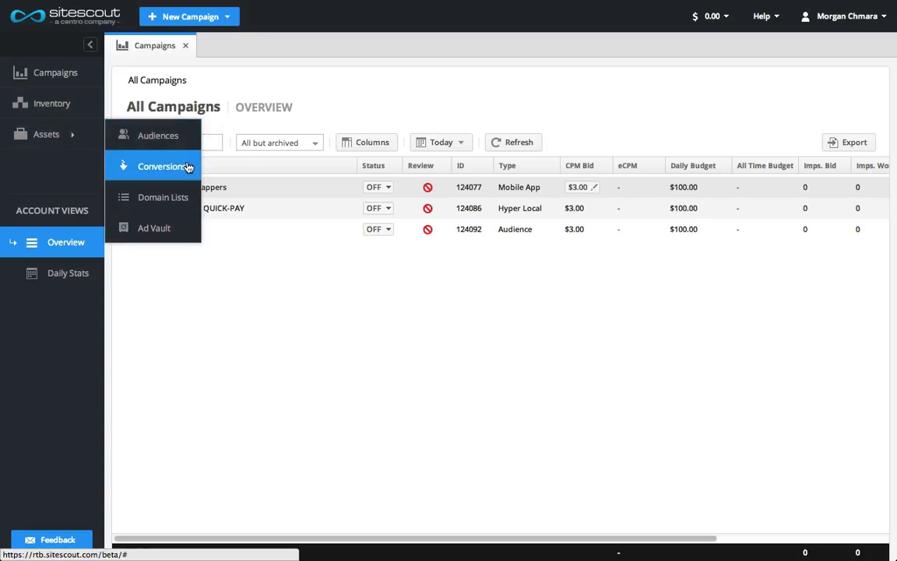
pyautogui.moveTo(190, 196)
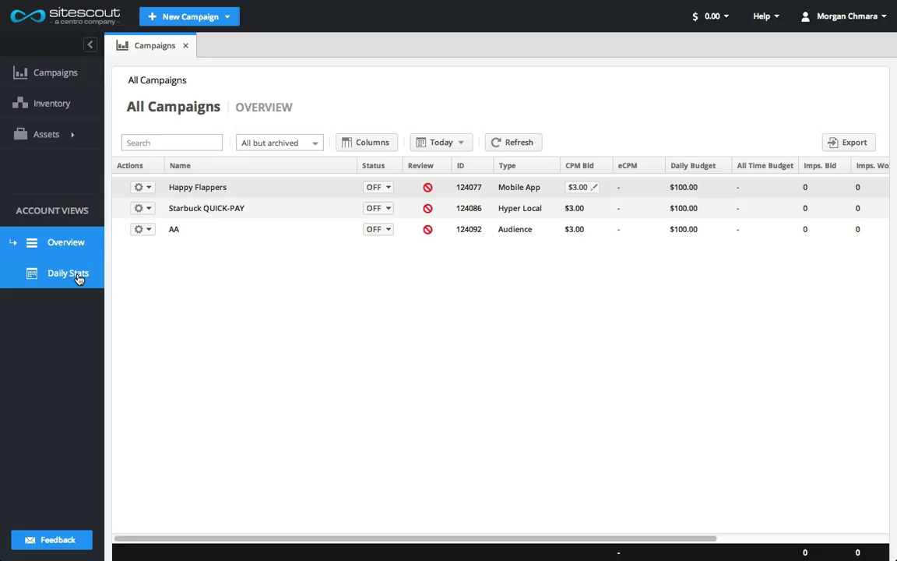
pyautogui.moveTo(133, 268)
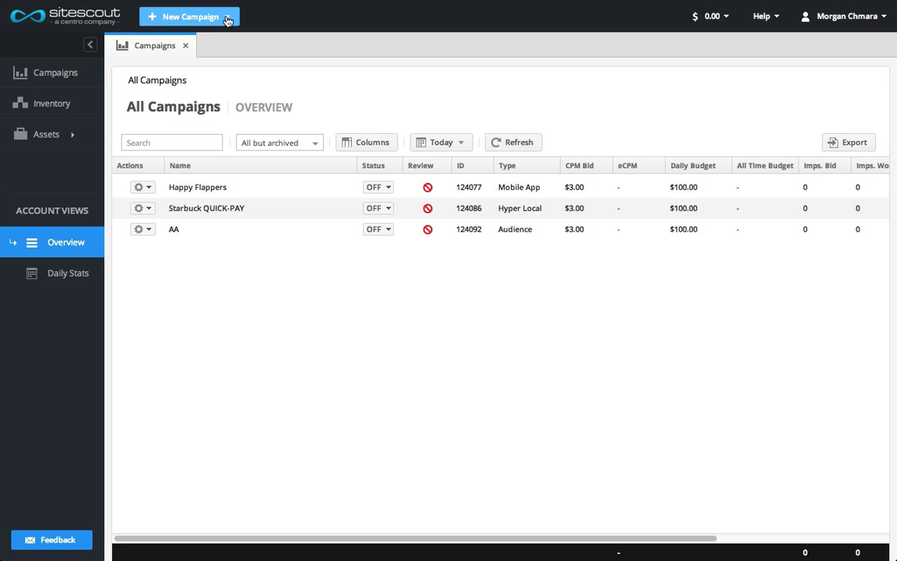
# Step: Show the new campaign types list, then the funding and billing history options
pyautogui.click(193, 16)
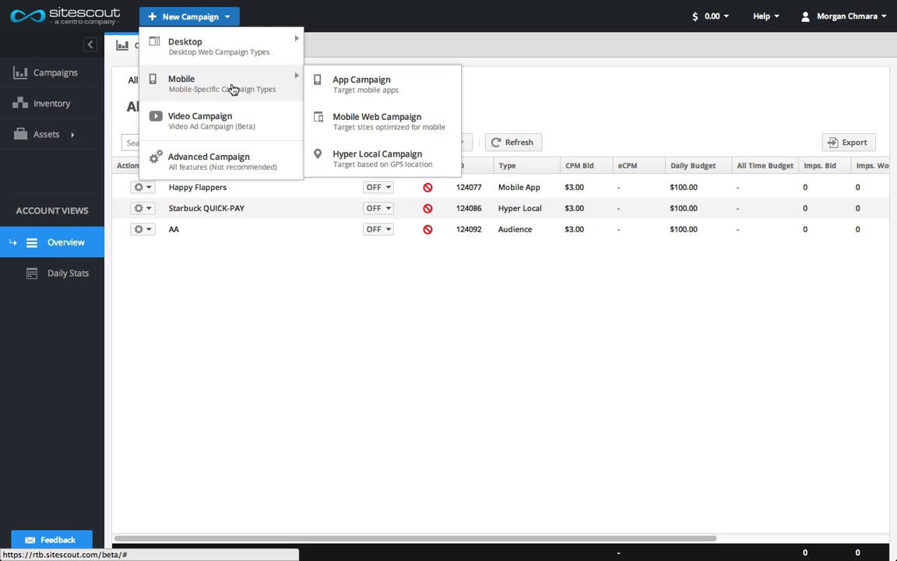
pyautogui.moveTo(277, 155)
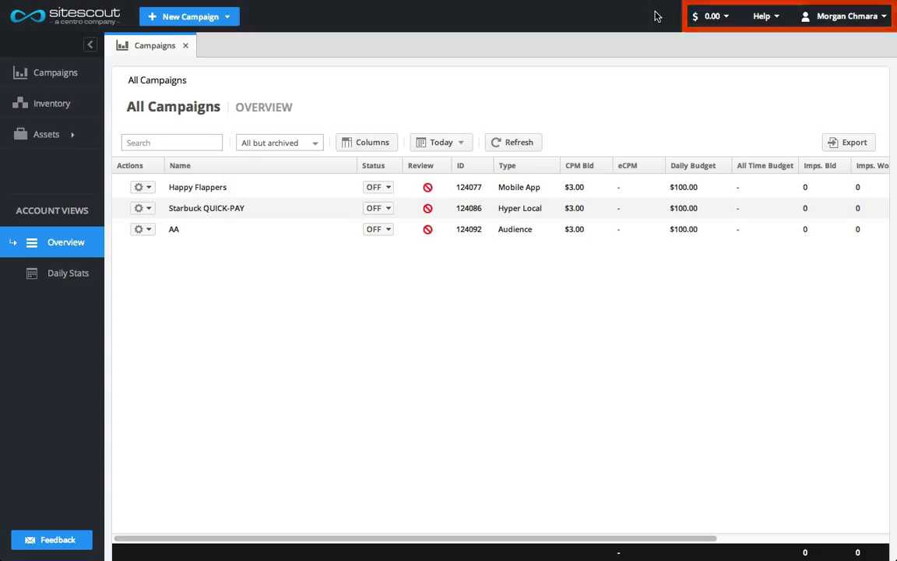
pyautogui.click(713, 14)
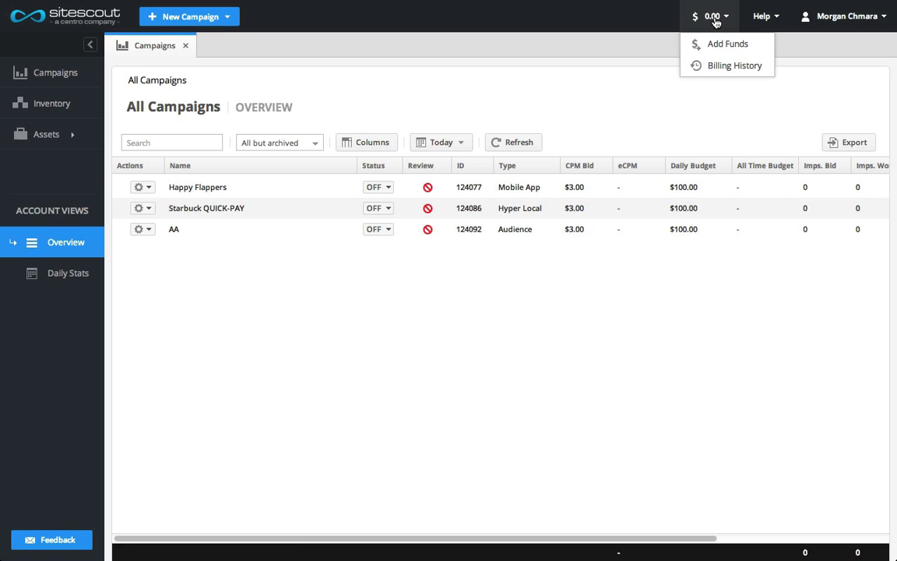
pyautogui.moveTo(732, 65)
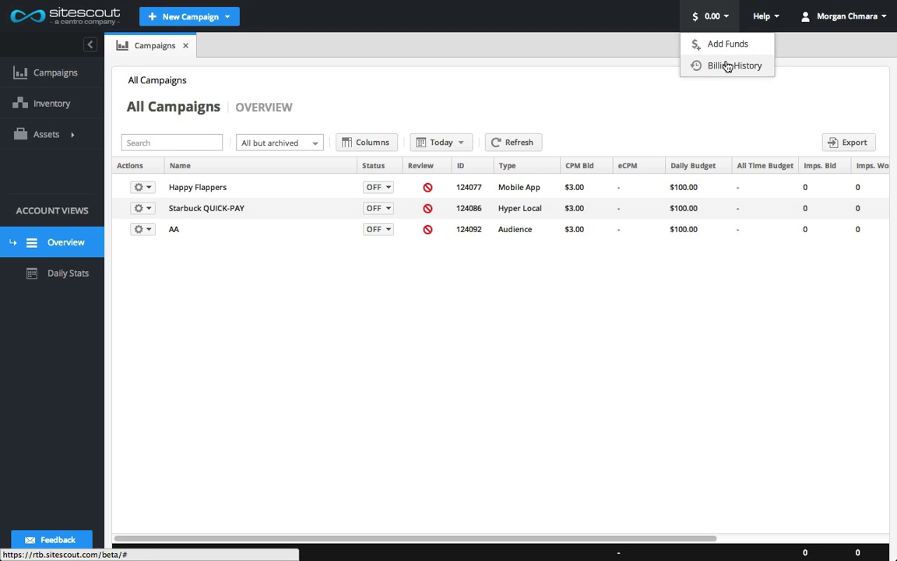
# Step: Show the help and support options, then the account profile, password and logout menu
pyautogui.click(763, 15)
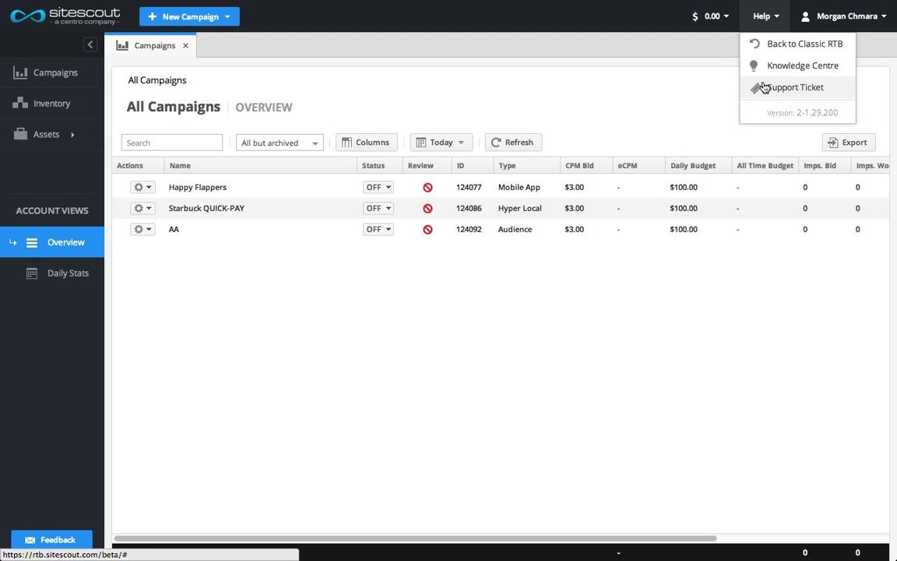
pyautogui.click(841, 16)
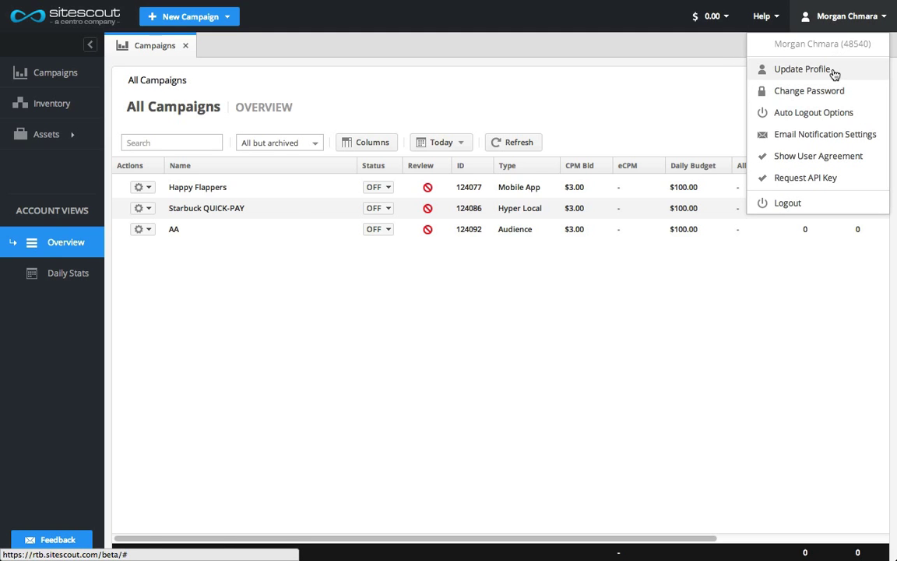